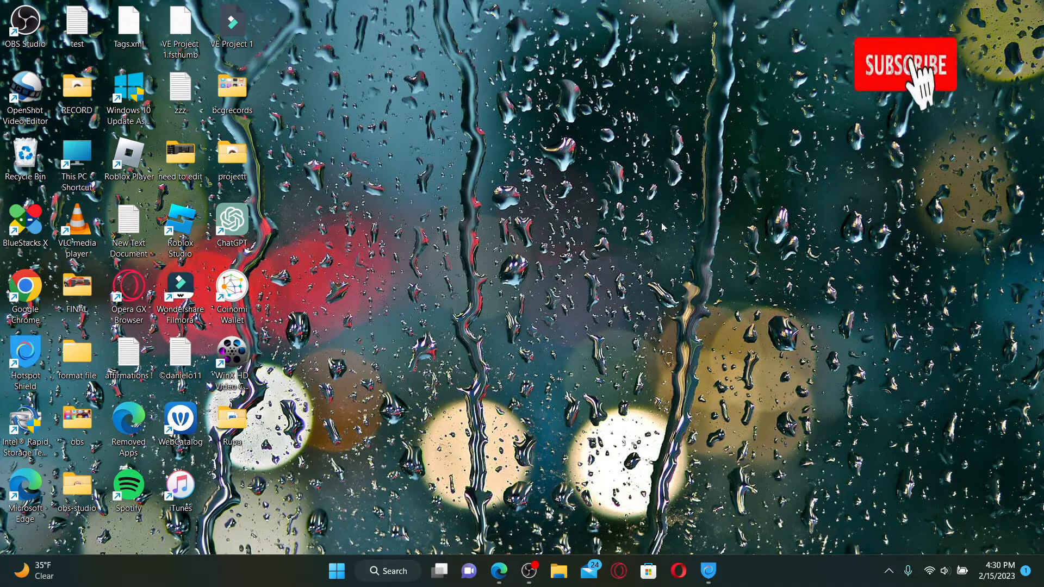
{"action": "left_click", "coordinate": [904, 64]}
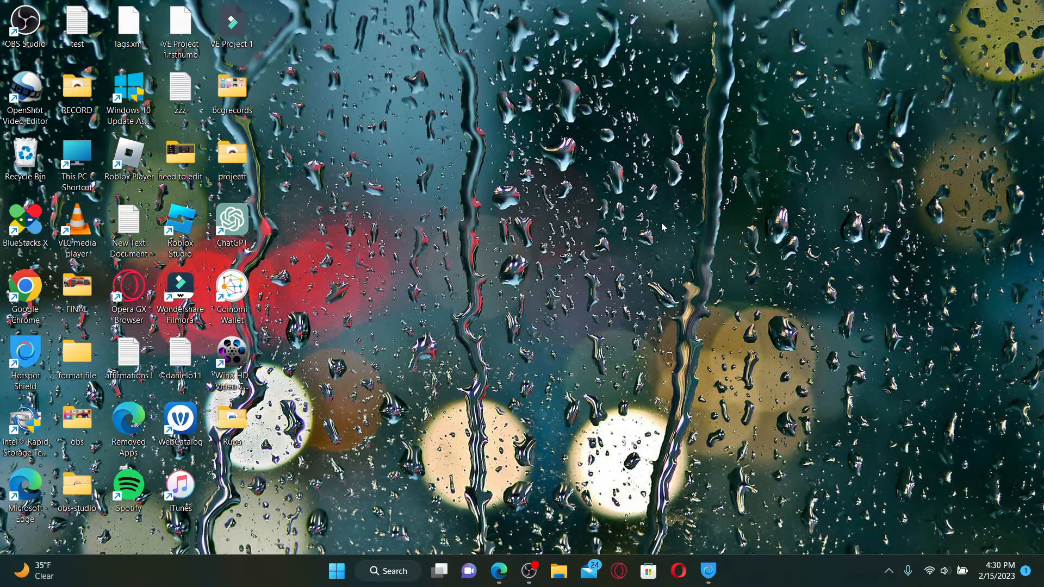
{"action": "mouse_move", "coordinate": [584, 438]}
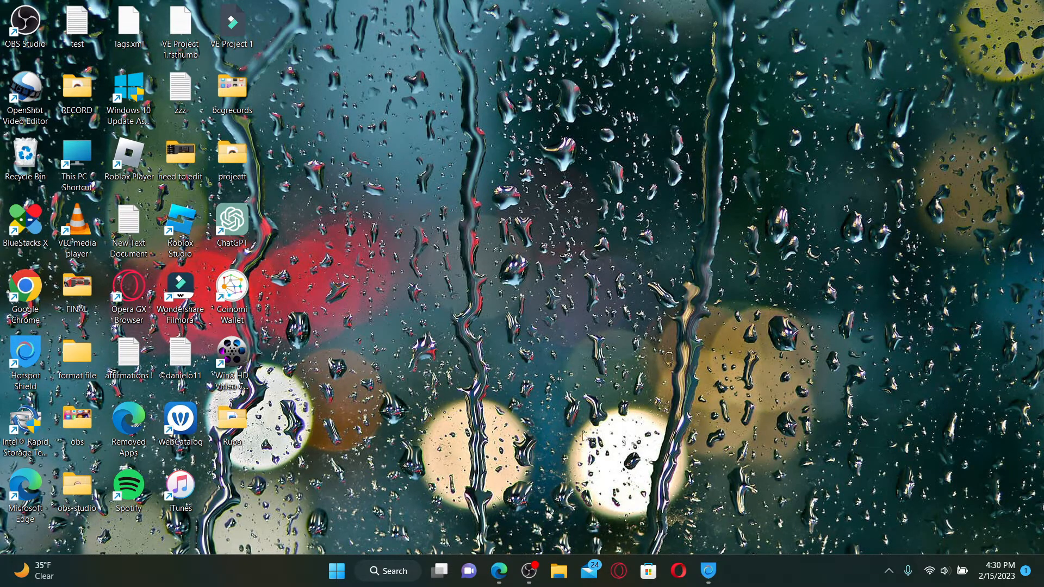
{"action": "left_click", "coordinate": [498, 571]}
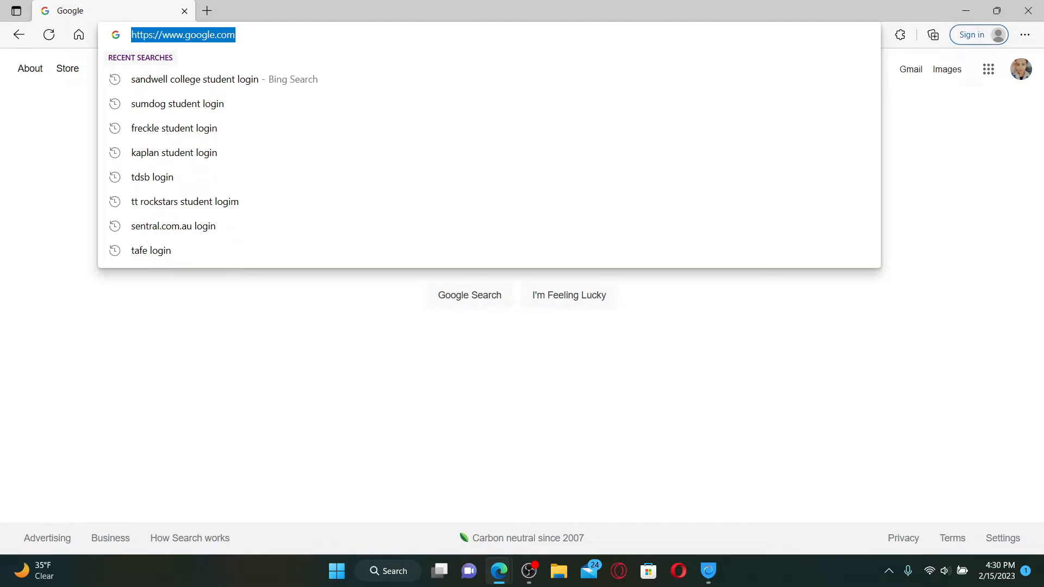
{"action": "type", "text": "www.sumdog.com"}
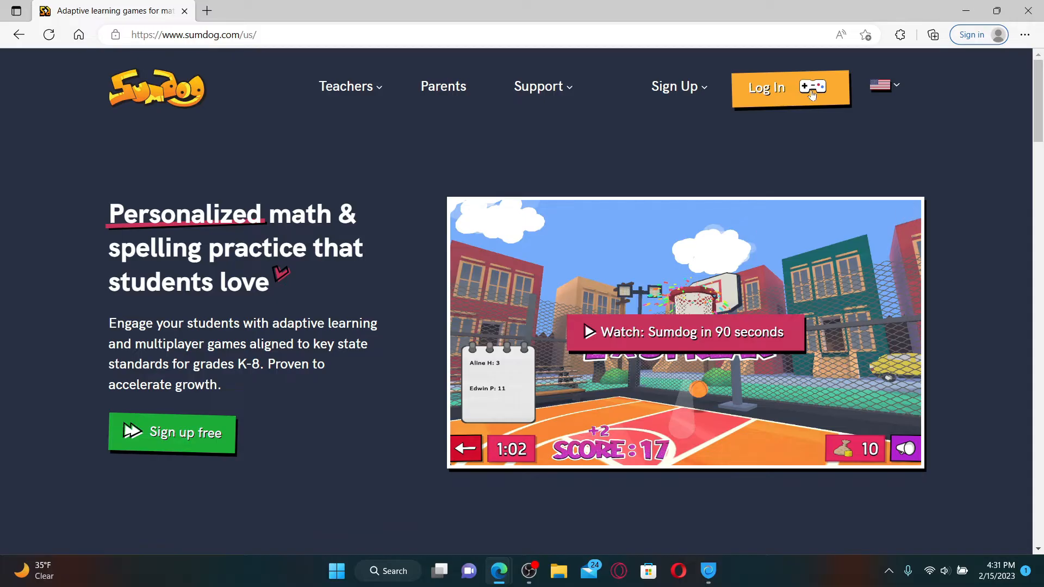
- Go to Sumdog's Log In page and select the Username or email box
{"action": "left_click", "coordinate": [790, 87]}
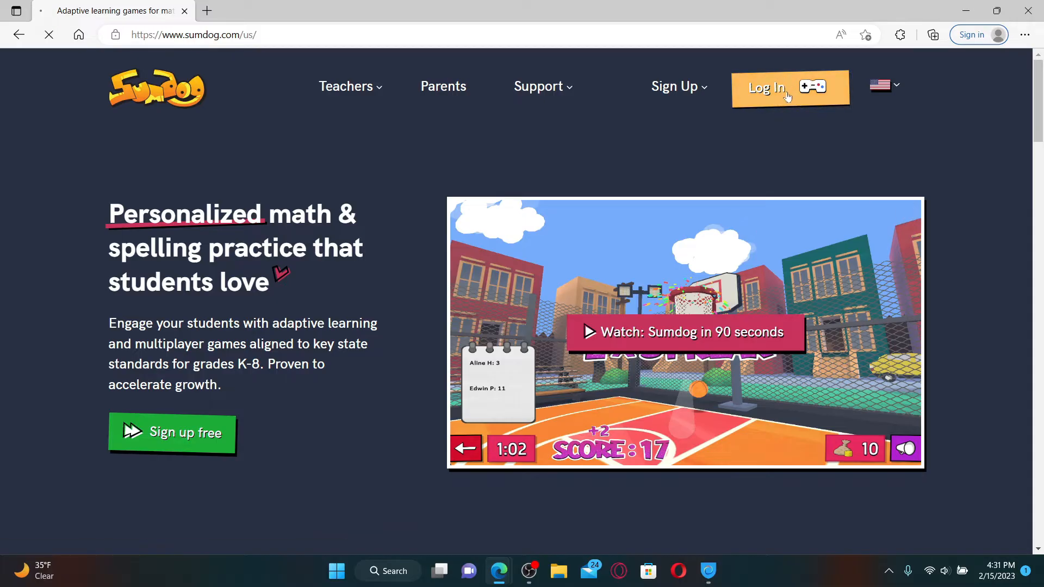
{"action": "left_click", "coordinate": [765, 87]}
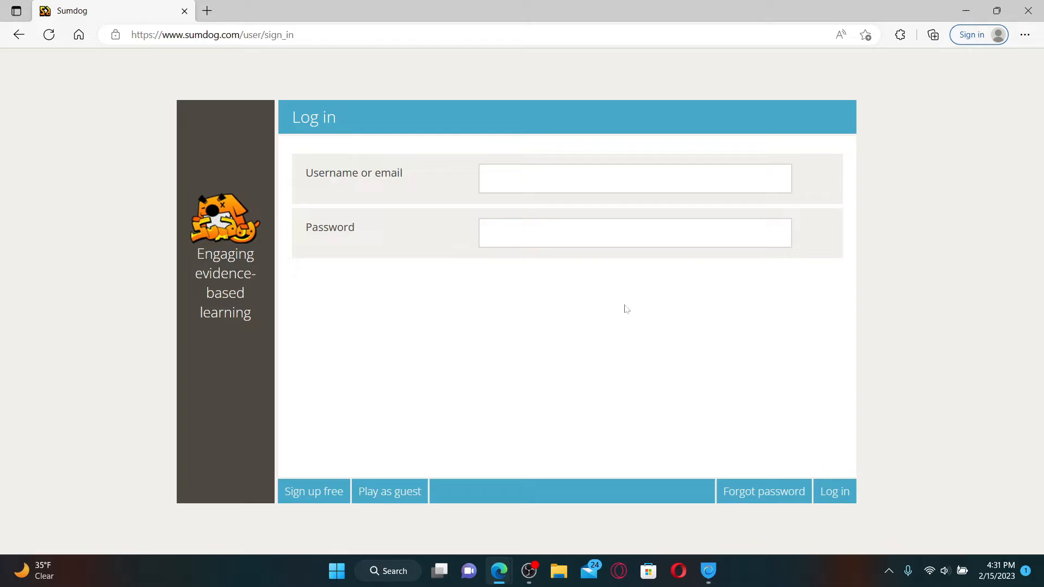
{"action": "left_click", "coordinate": [834, 492]}
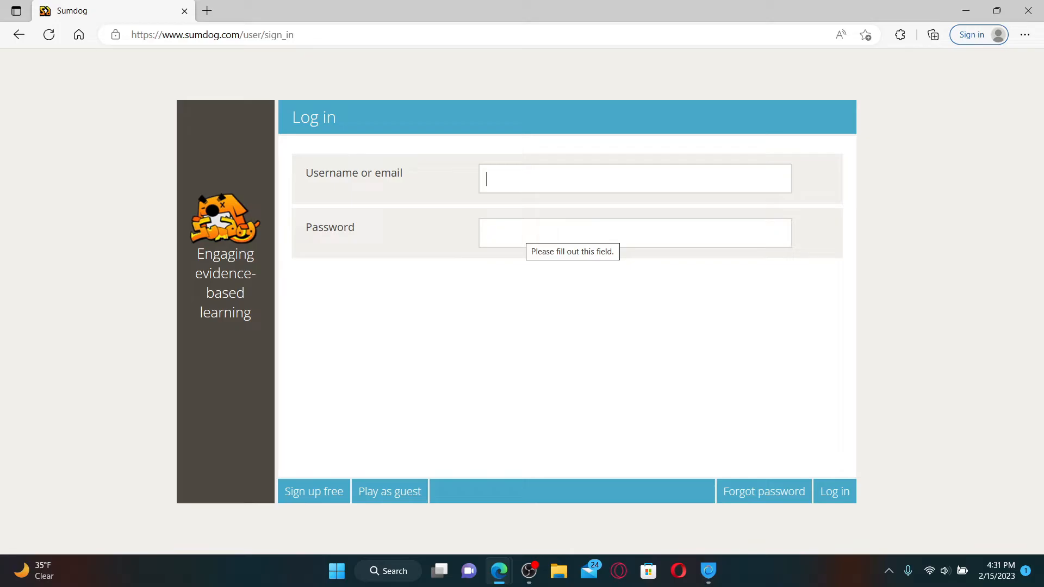
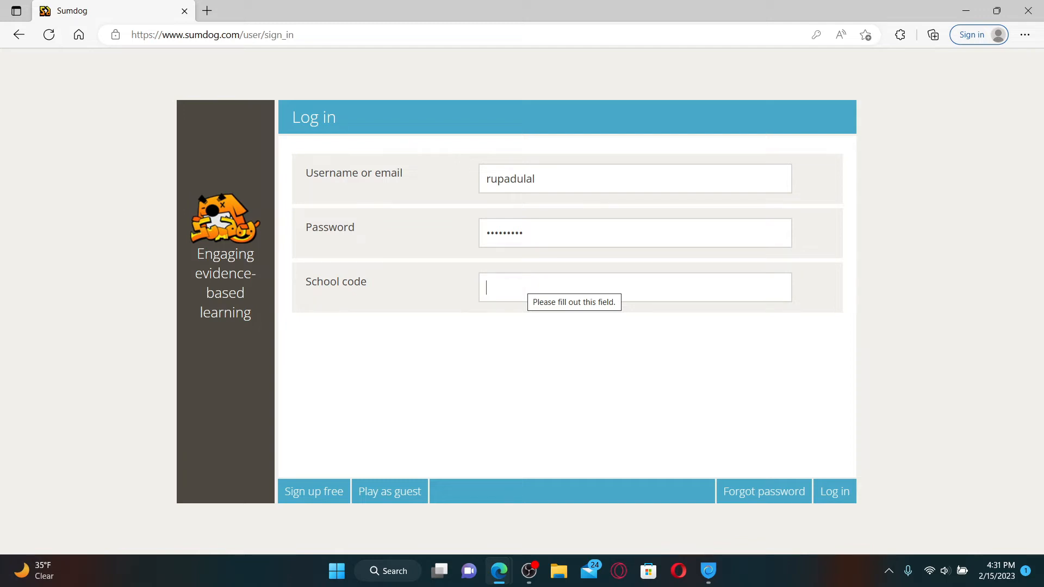
- Enter 876 in the School code box
{"action": "type", "text": "8"}
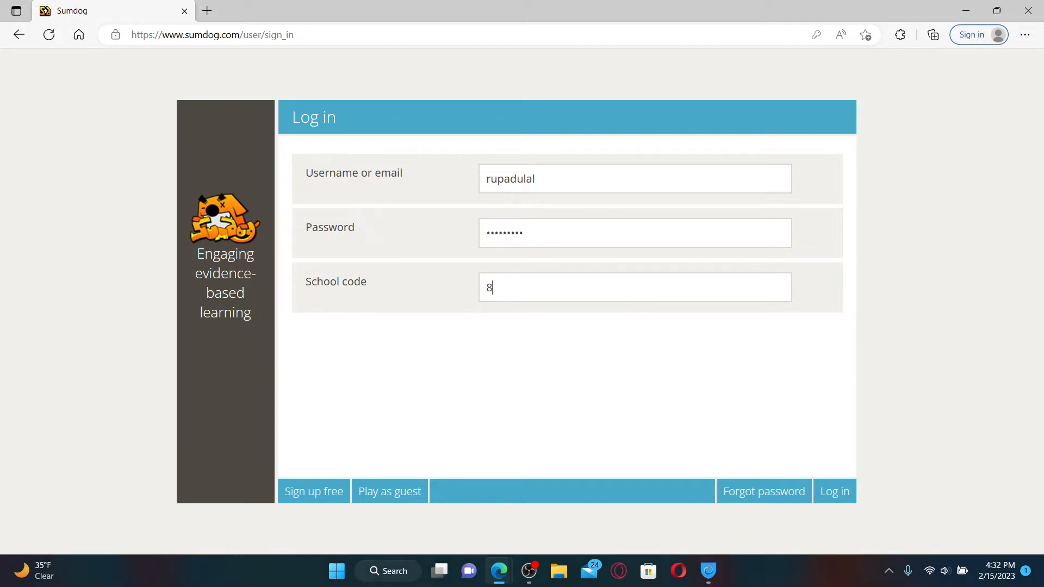
{"action": "type", "text": "76"}
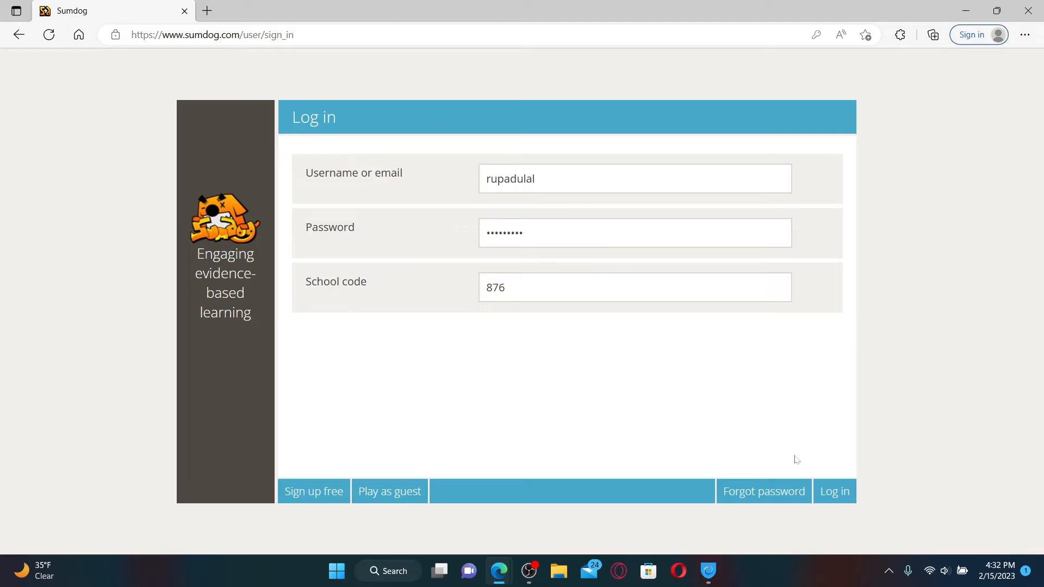
{"action": "mouse_move", "coordinate": [834, 492]}
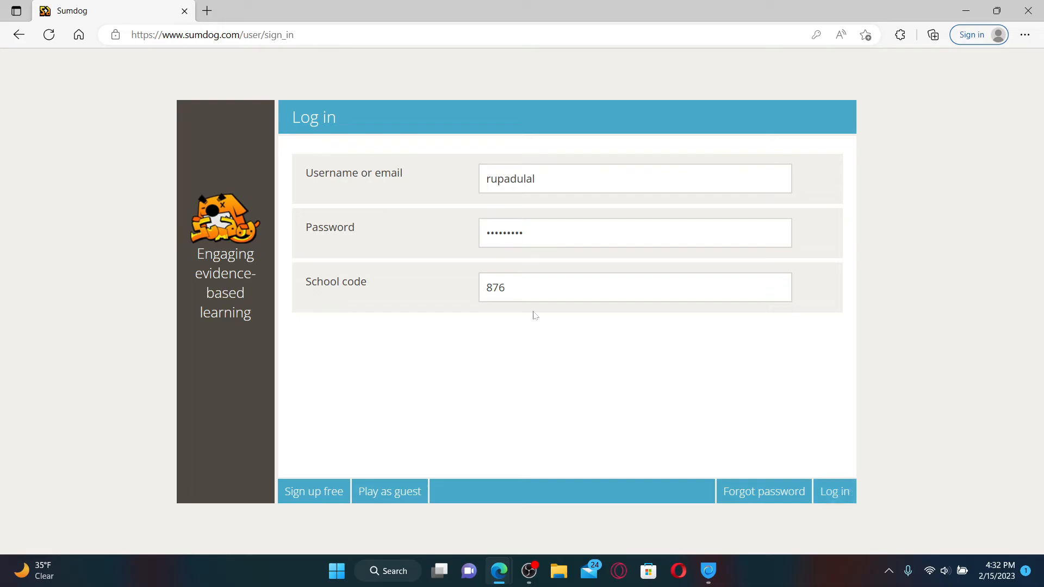
{"action": "mouse_move", "coordinate": [643, 406]}
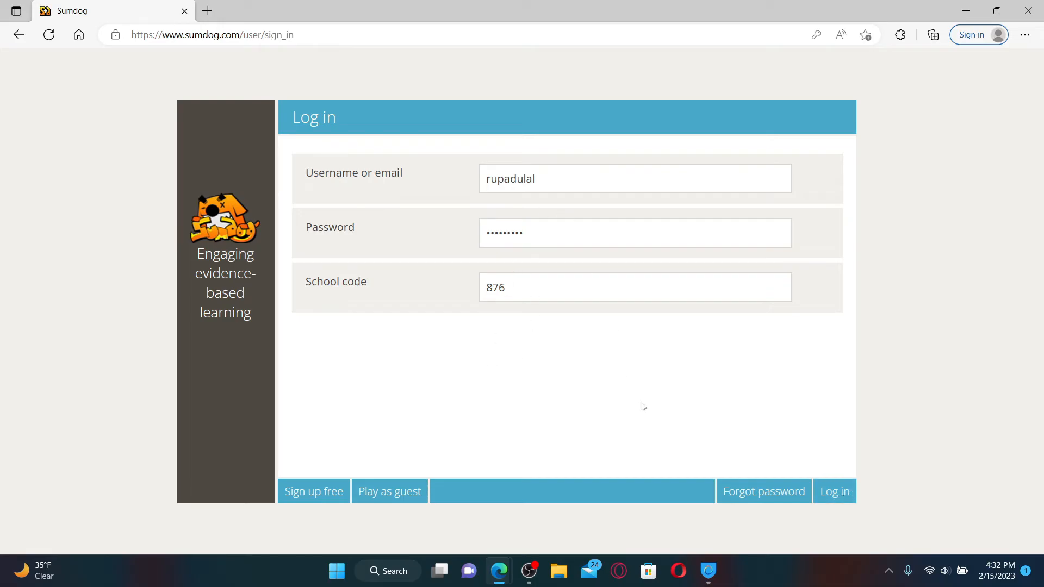